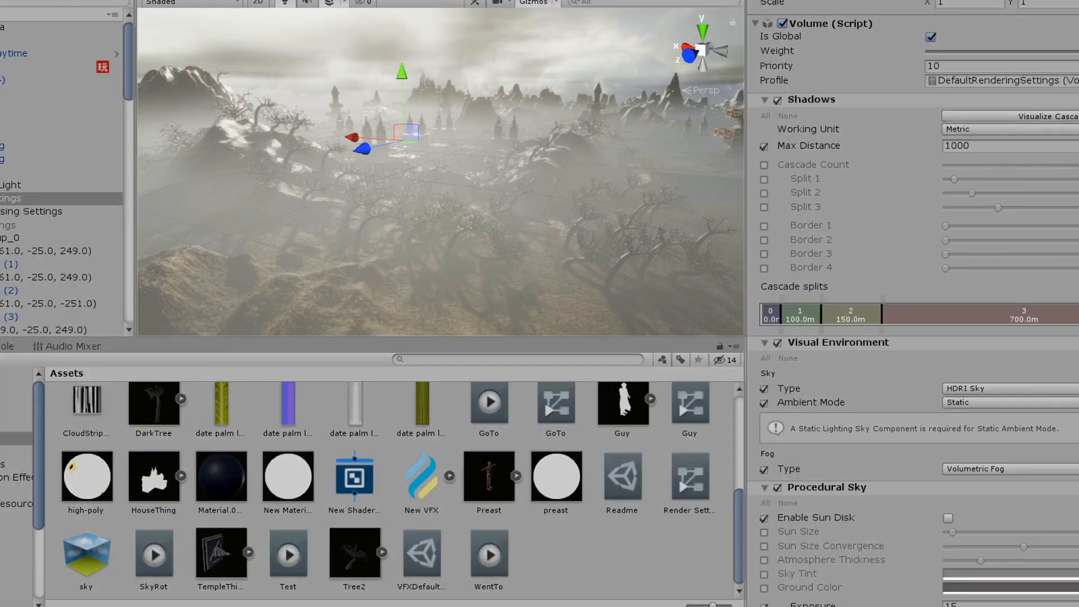
mouse_move(927, 134)
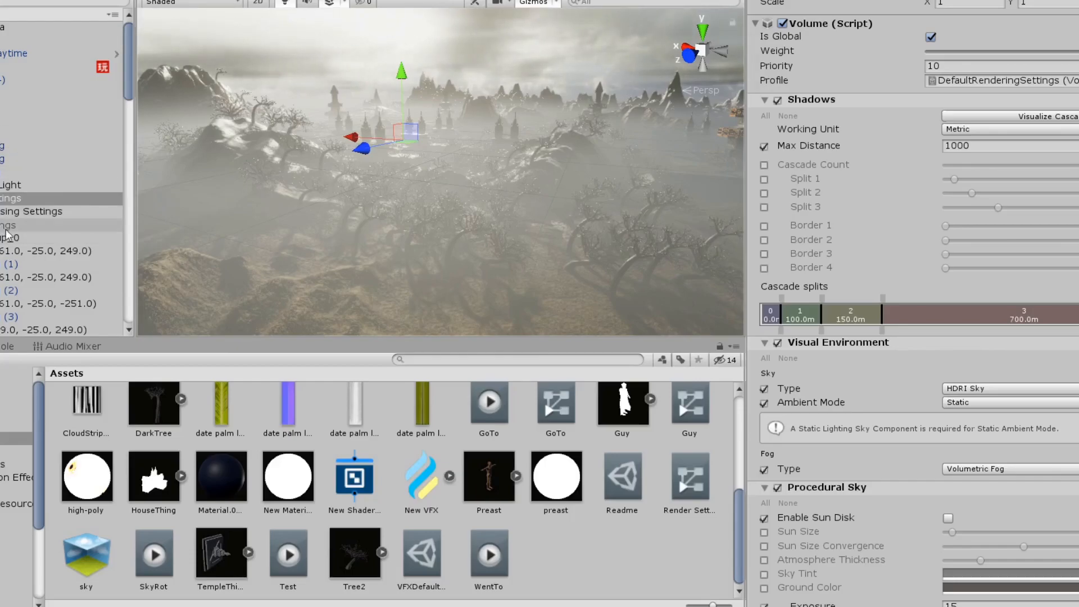
Step: Select the Guy priest character and orbit close to inspect it on the temple stones
scroll(down, 3)
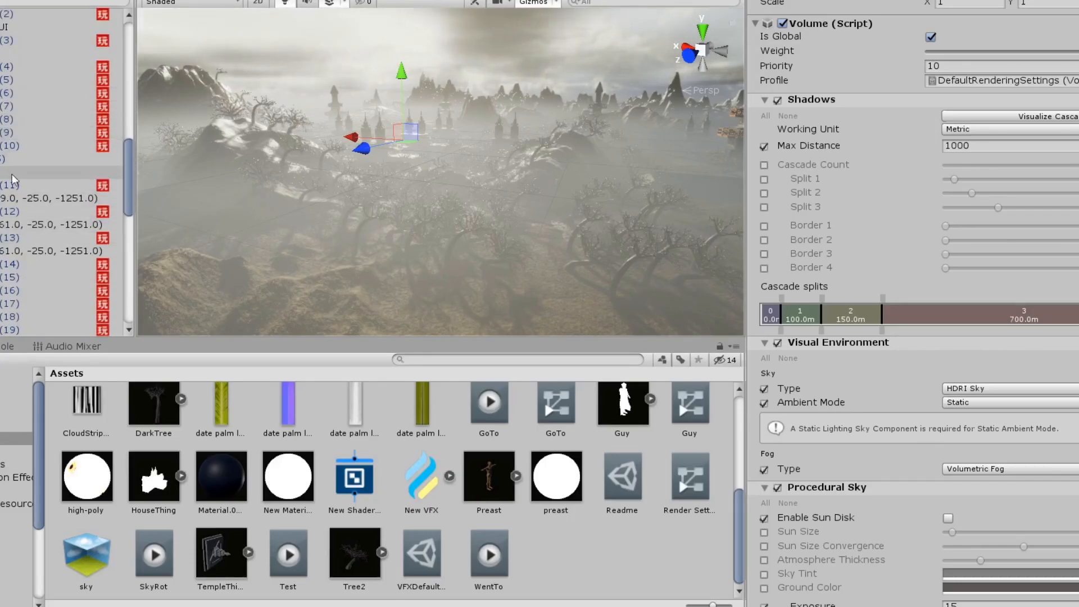
scroll(down, 3)
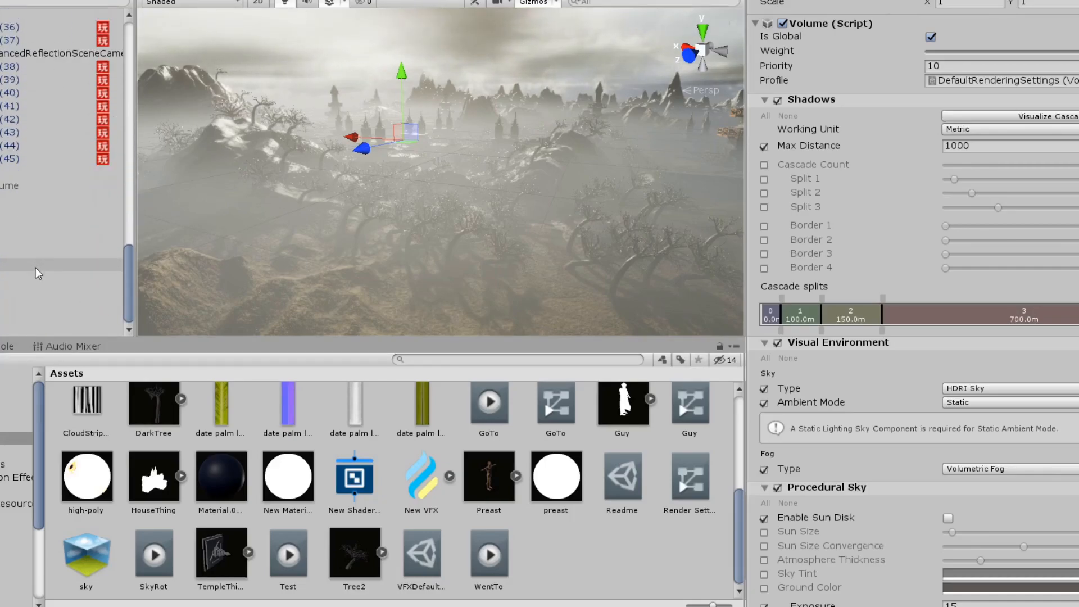
click(62, 173)
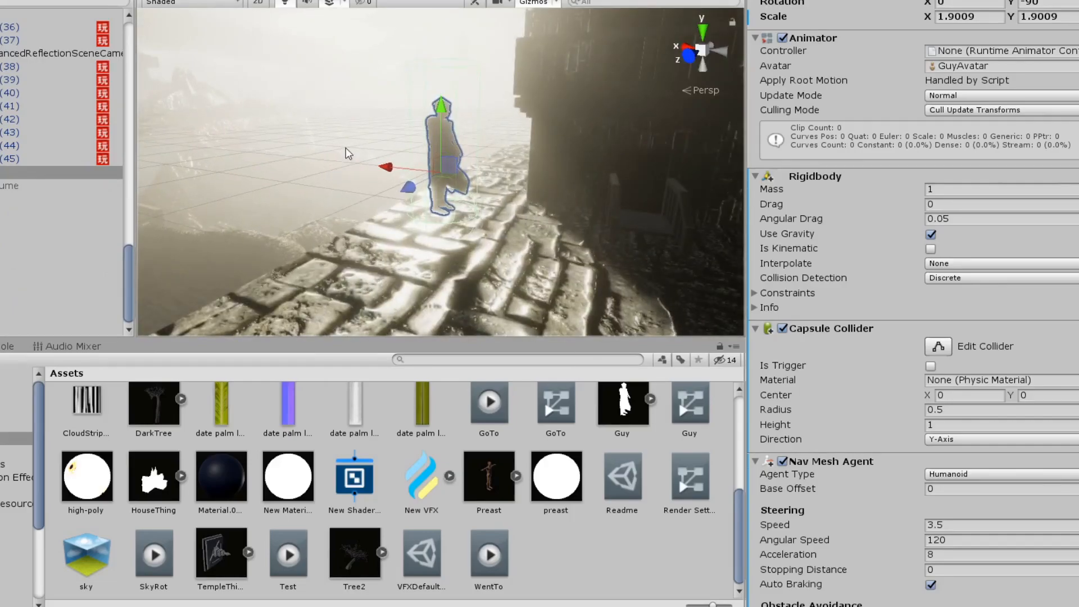
drag(346, 153, 457, 187)
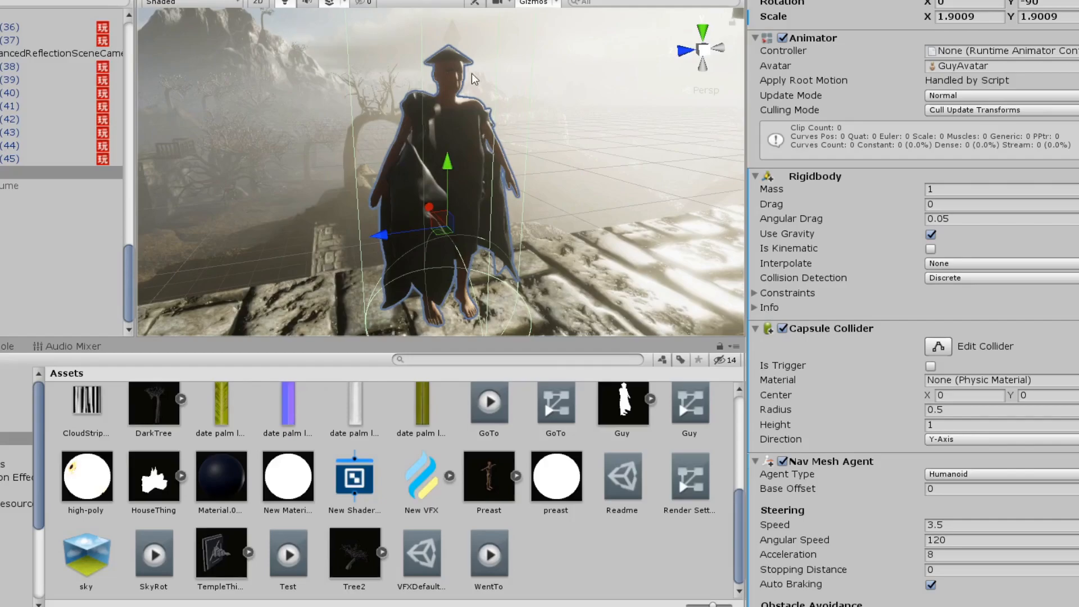
mouse_move(447, 57)
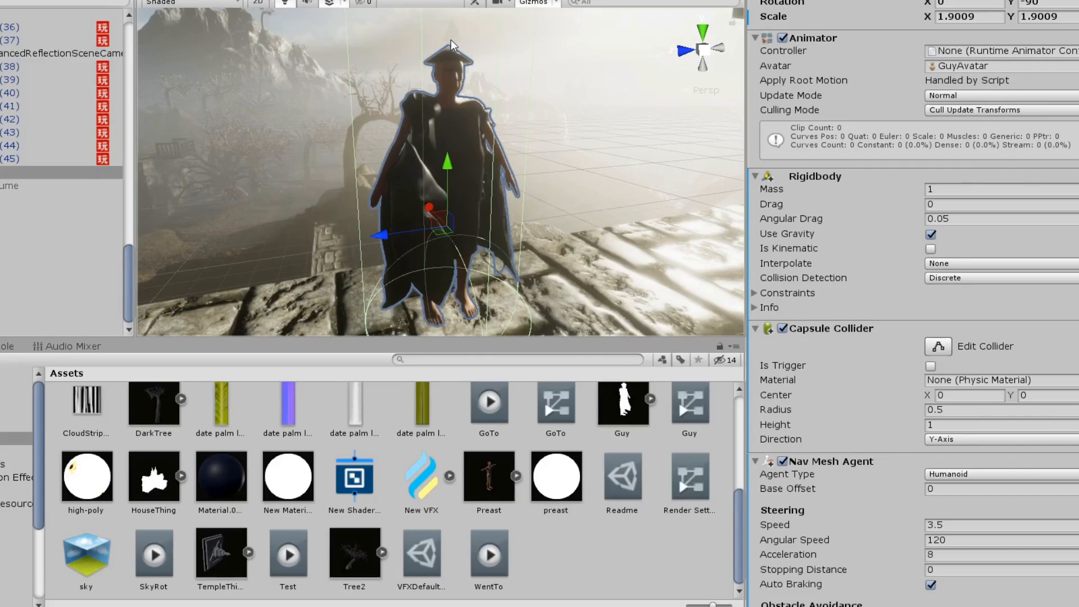
mouse_move(542, 105)
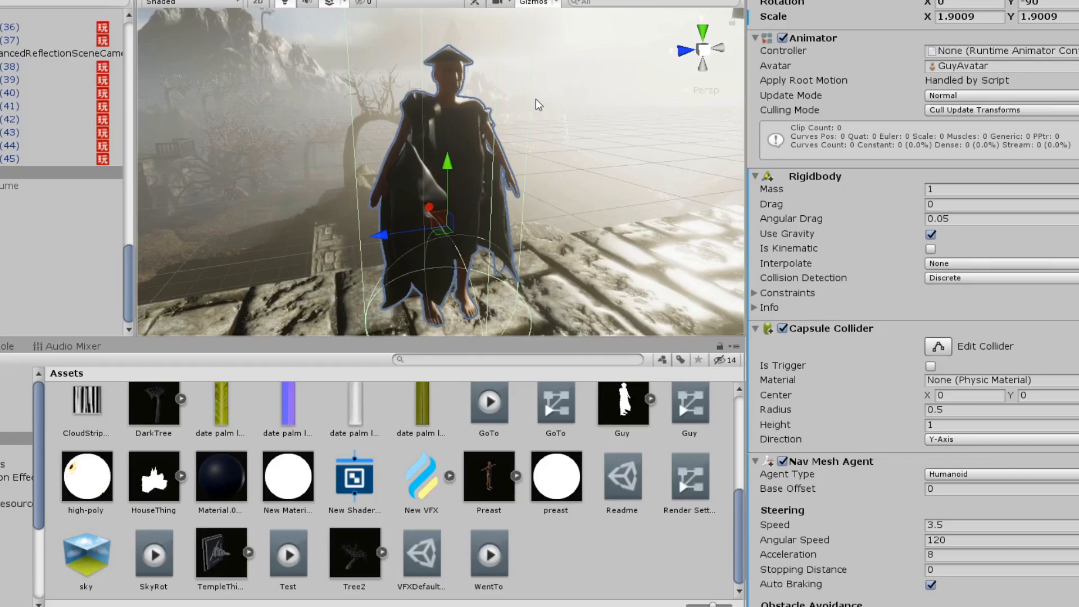
mouse_move(478, 74)
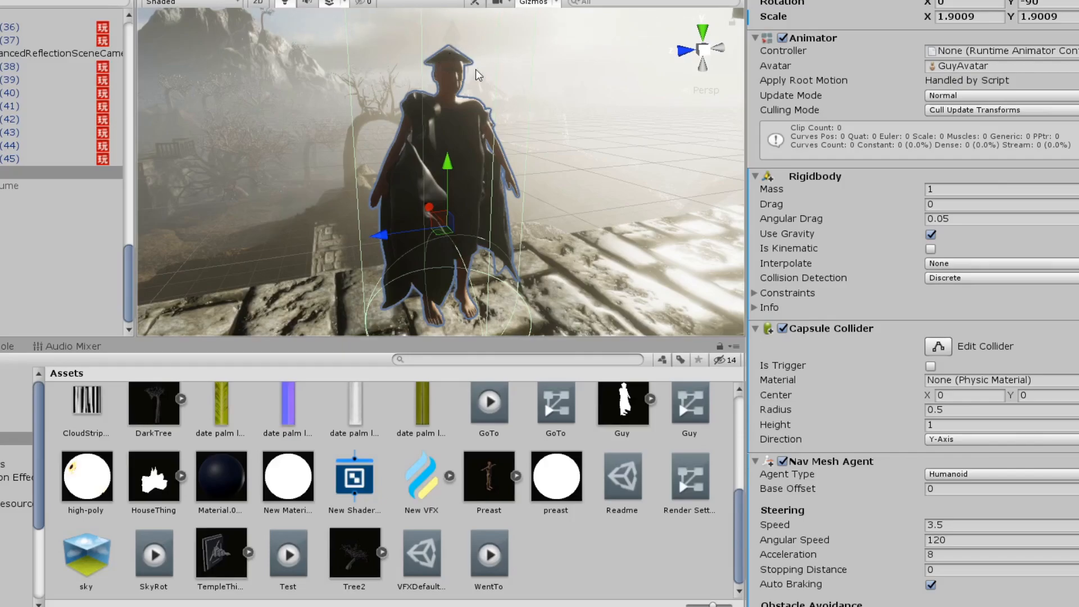
mouse_move(602, 160)
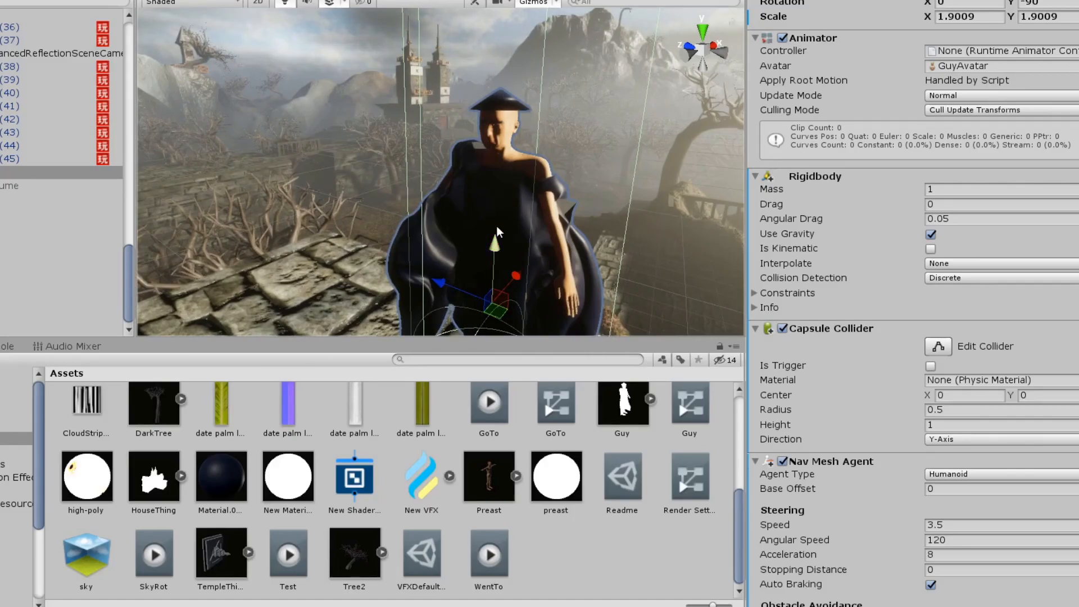
mouse_move(493, 50)
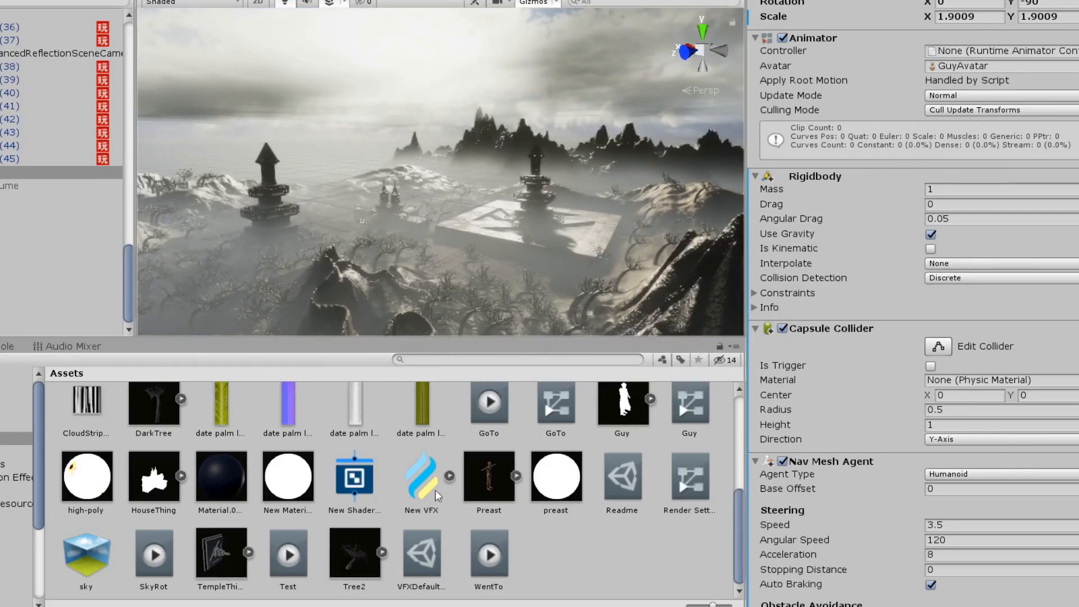
Step: Select the New Shader Graph asset in the Project window
click(355, 476)
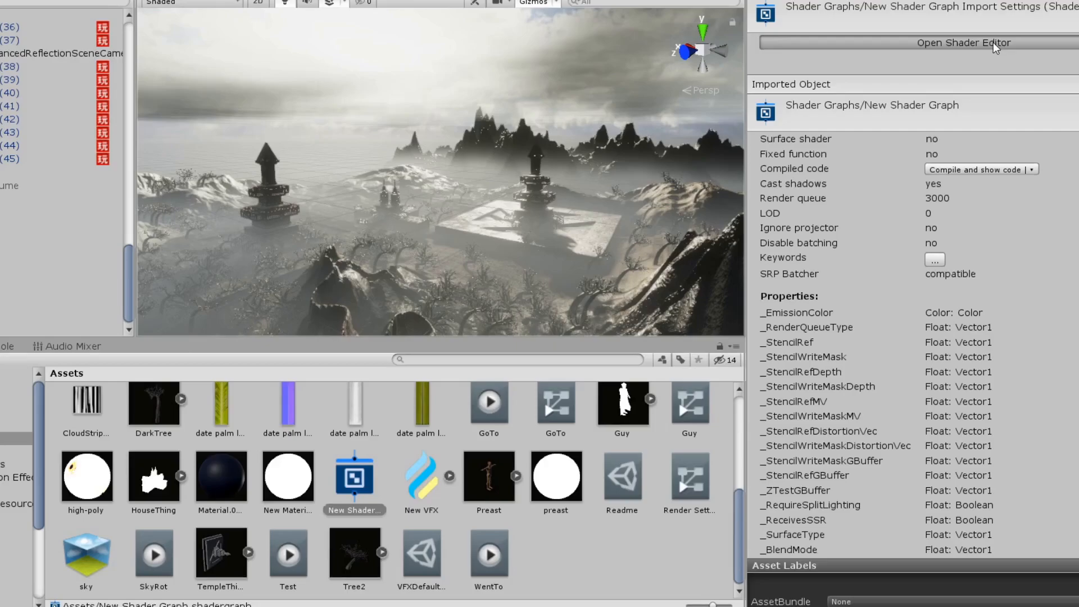
mouse_move(1003, 161)
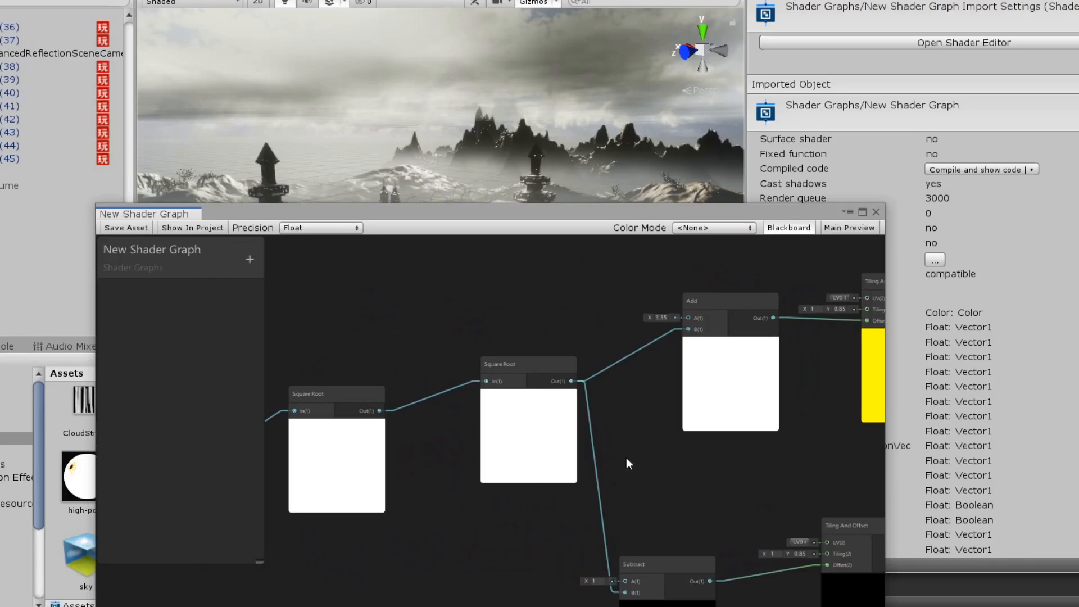
mouse_move(430, 403)
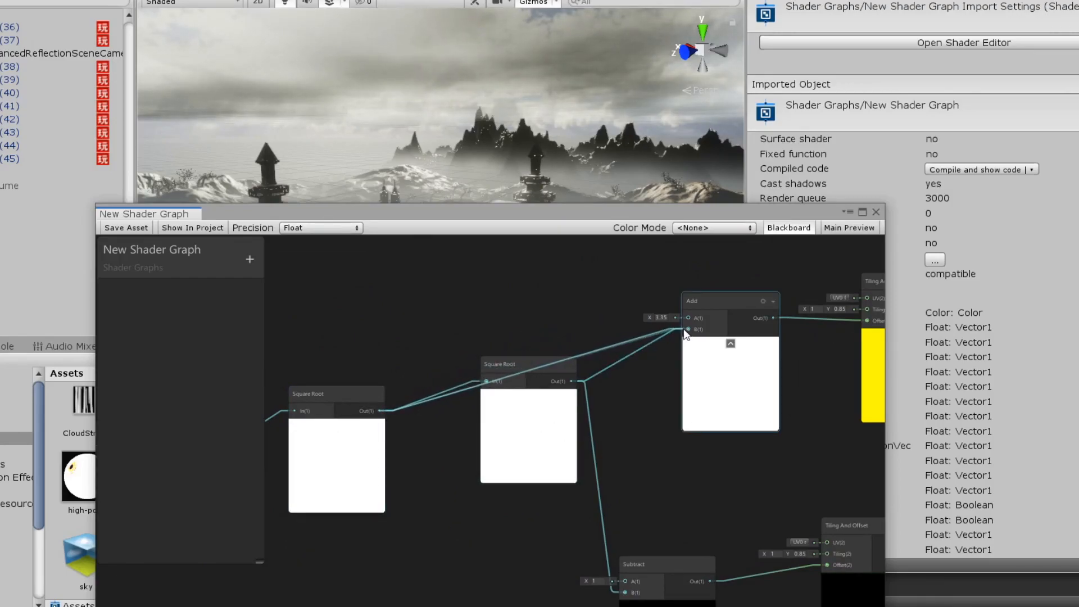
mouse_move(594, 459)
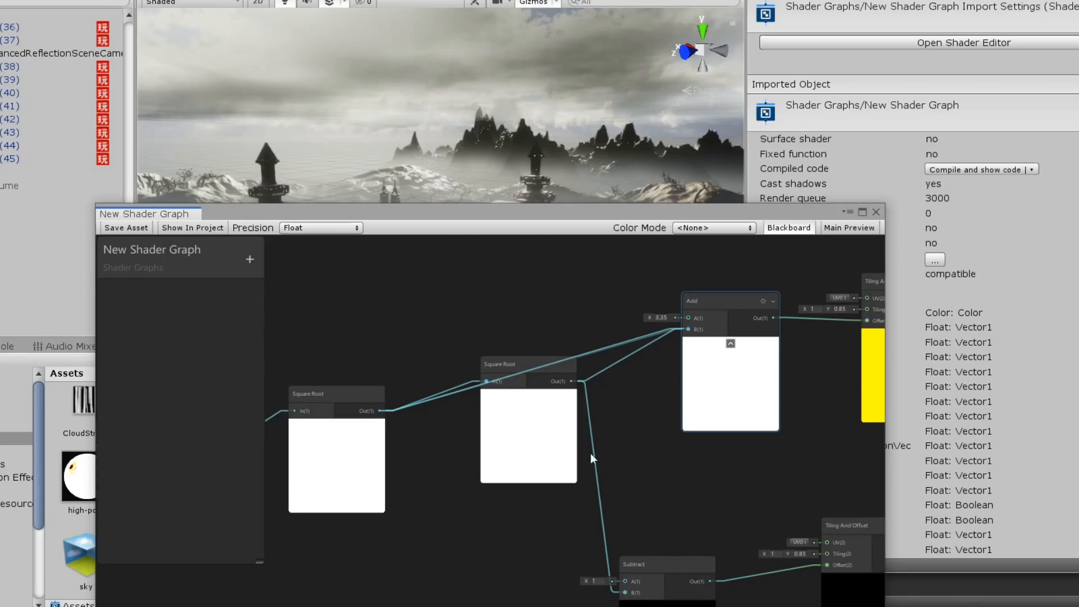
mouse_move(744, 514)
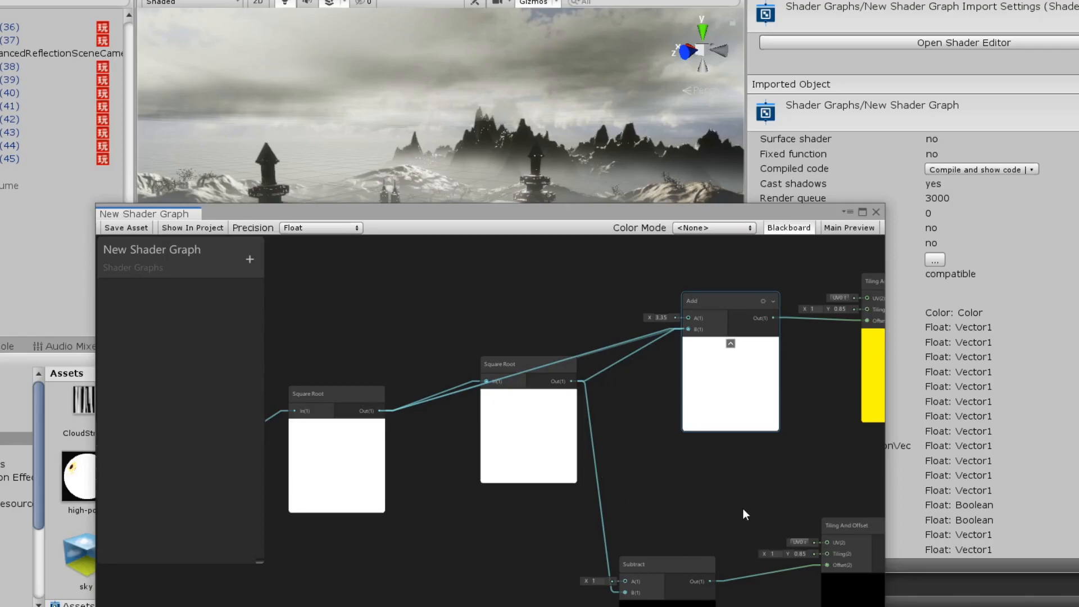
mouse_move(691, 463)
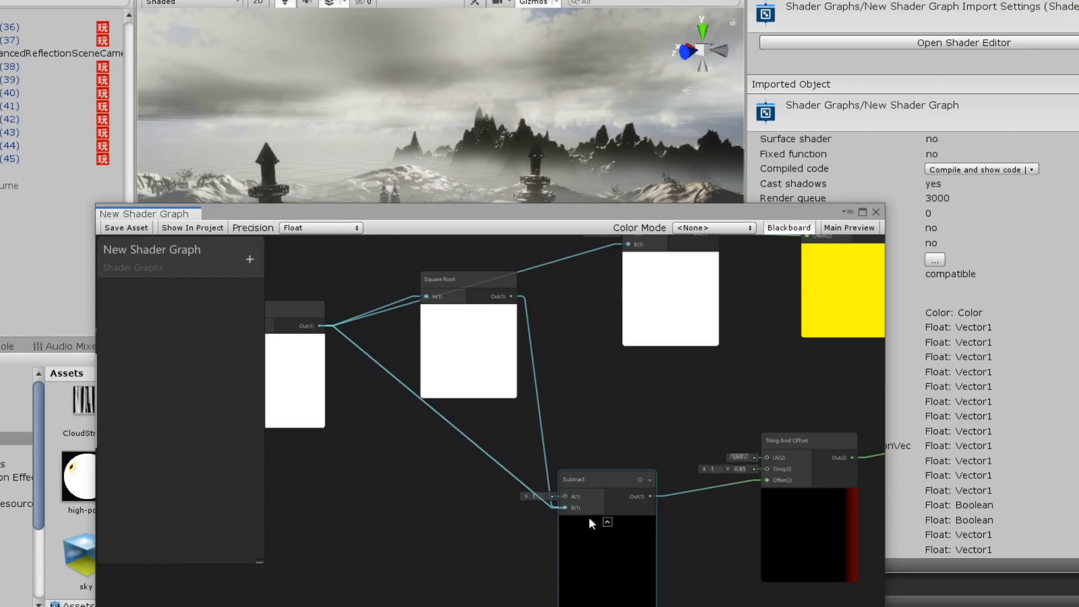
mouse_move(615, 347)
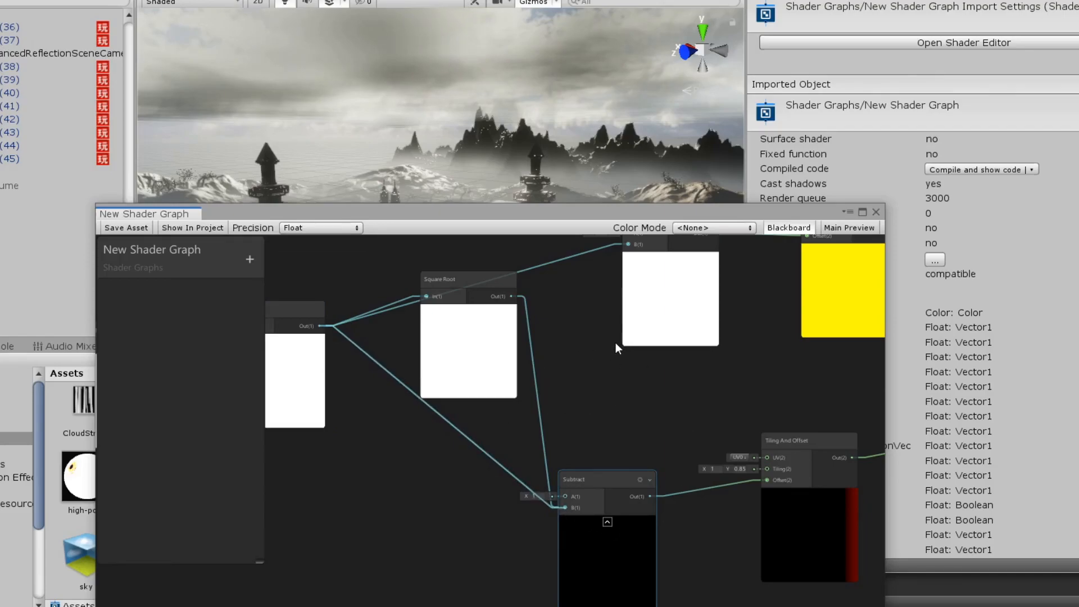
mouse_move(572, 350)
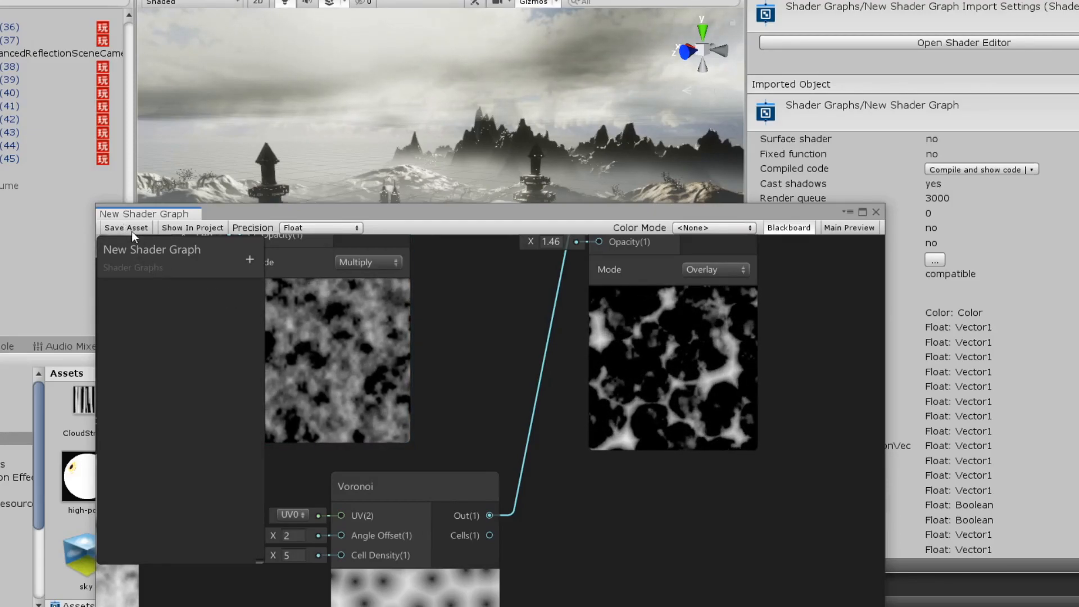
Step: Save and close the shader graph, fly toward the temple towers, and select Density Volume
click(125, 227)
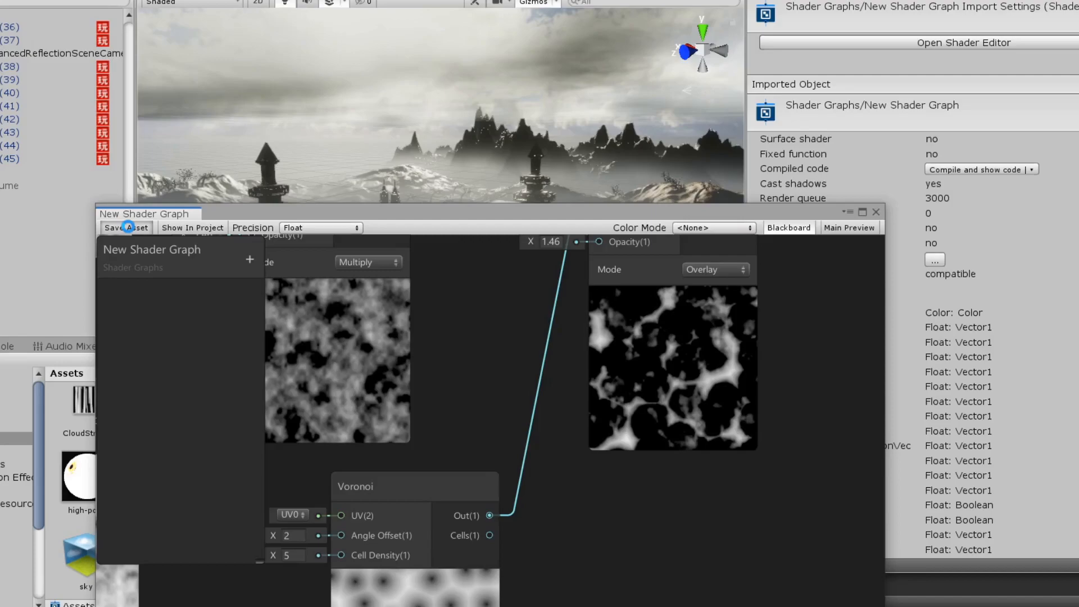
mouse_move(328, 363)
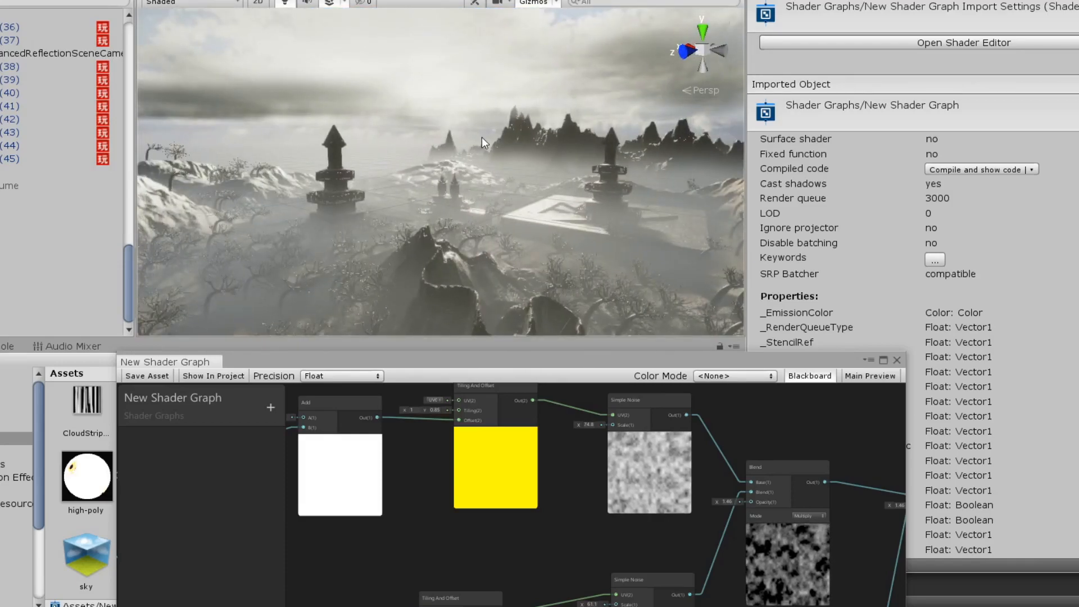
mouse_move(357, 355)
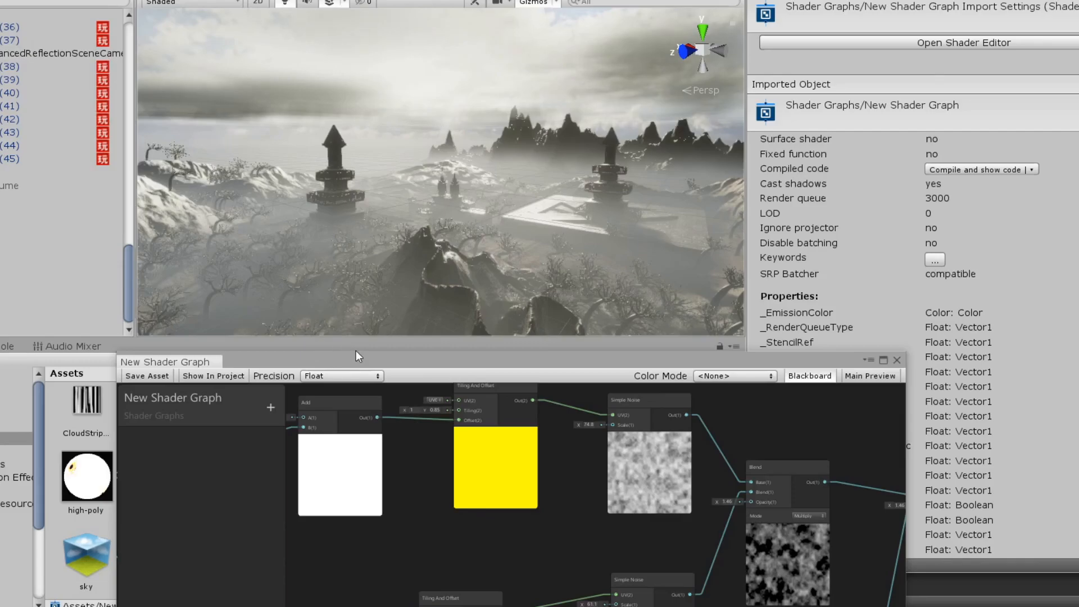
click(897, 360)
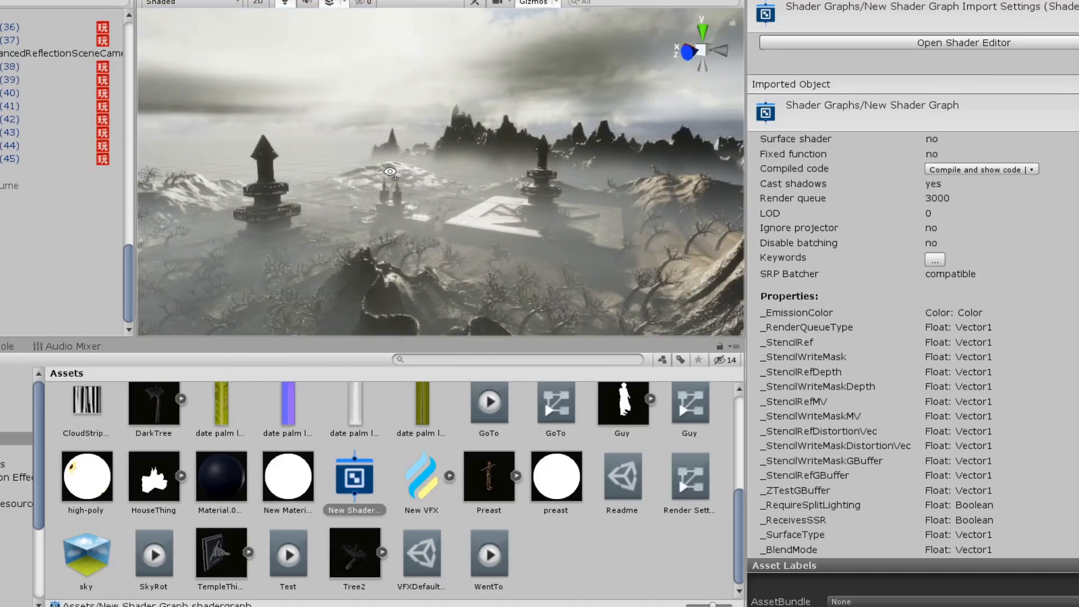
drag(390, 172, 282, 138)
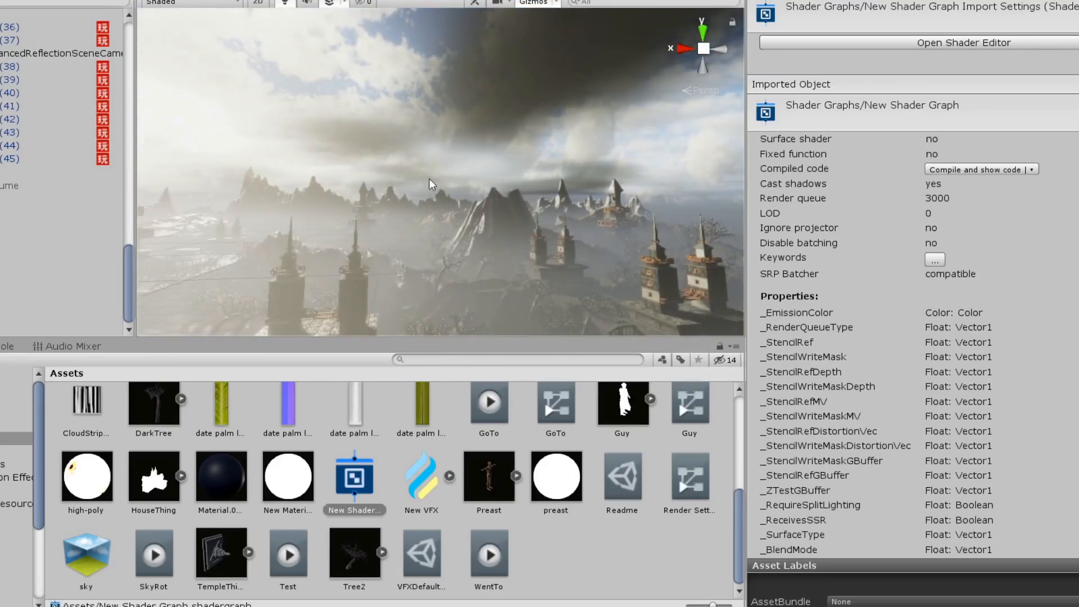
drag(428, 184, 393, 167)
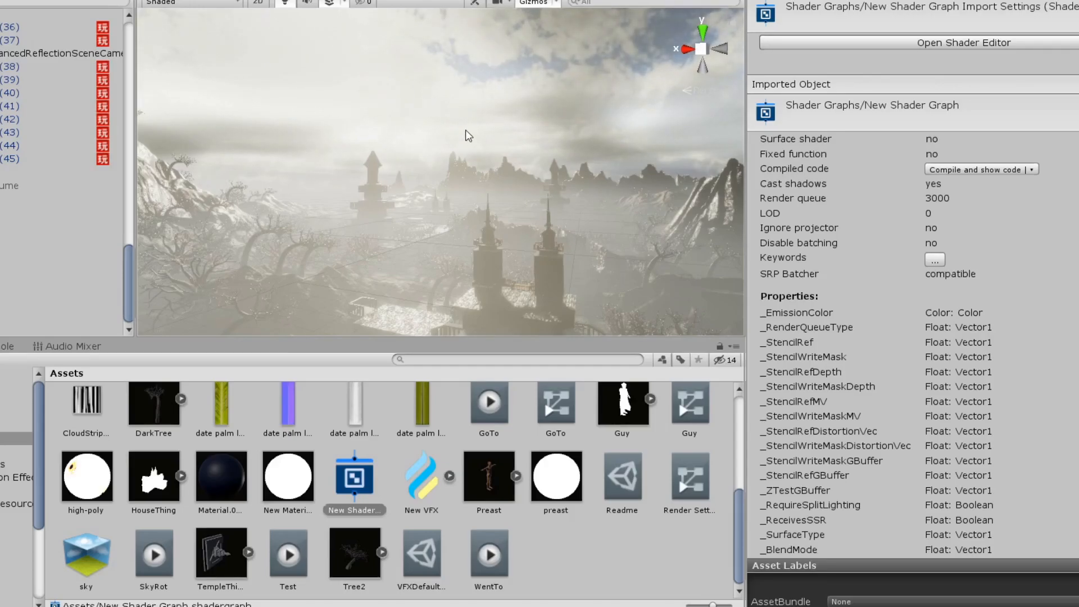
click(11, 185)
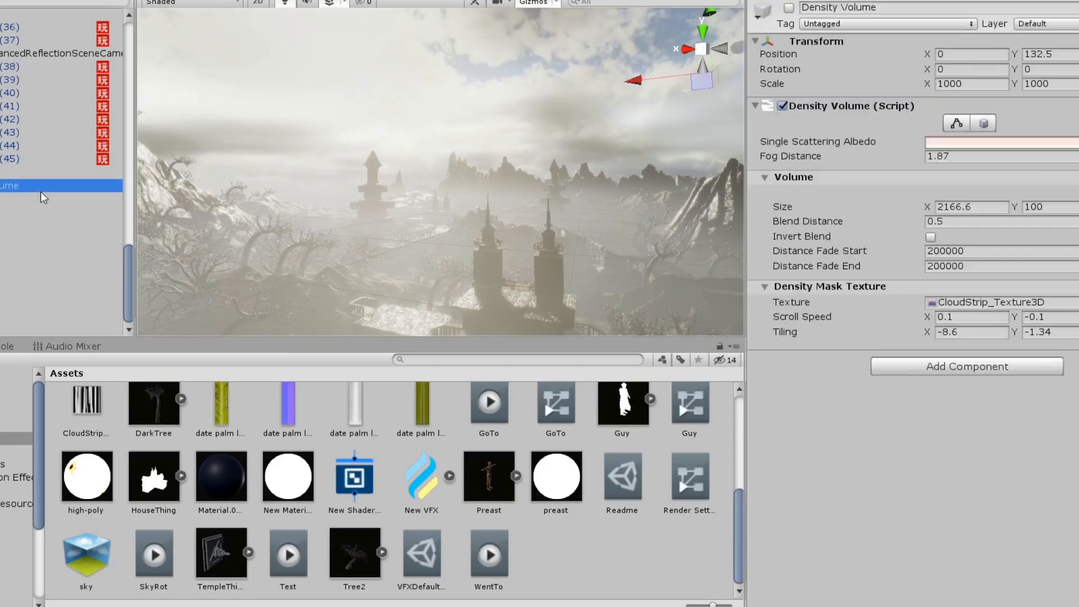
Step: Untick the Density Volume's active checkbox to turn off the fog
click(41, 199)
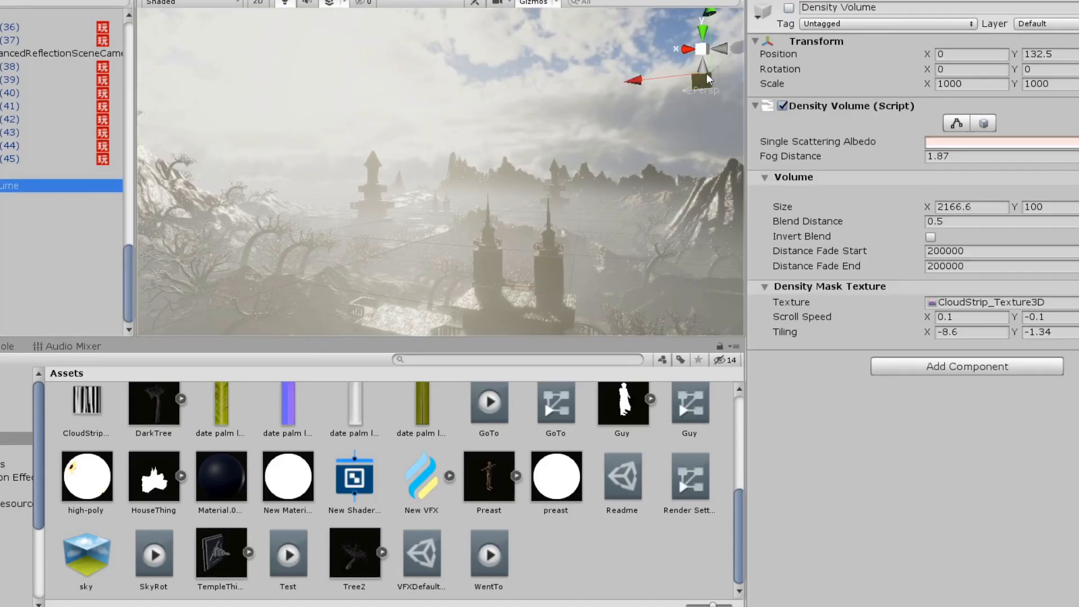
click(788, 7)
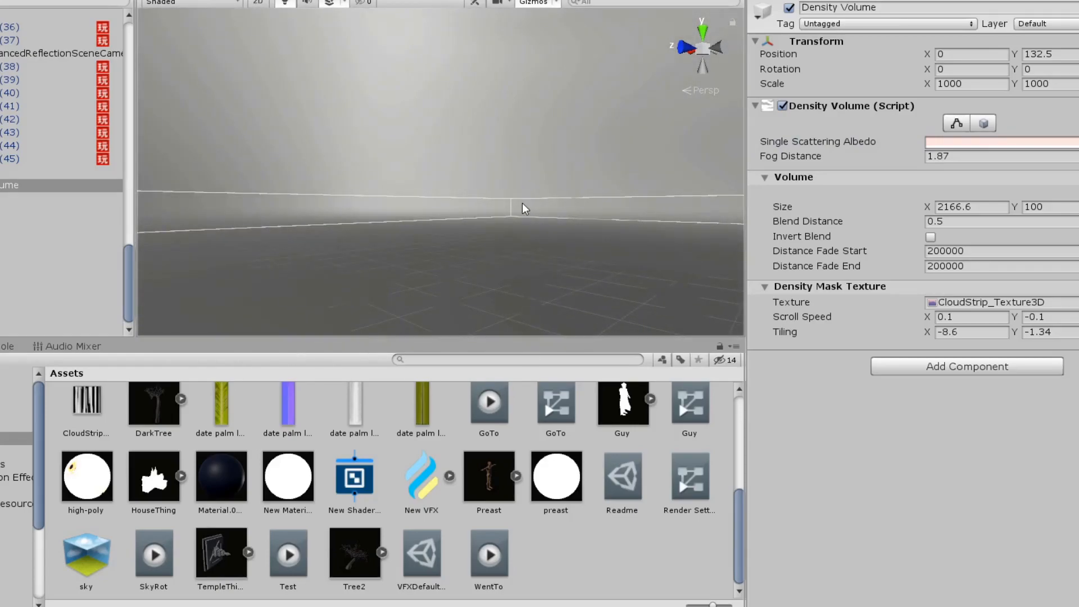
click(788, 8)
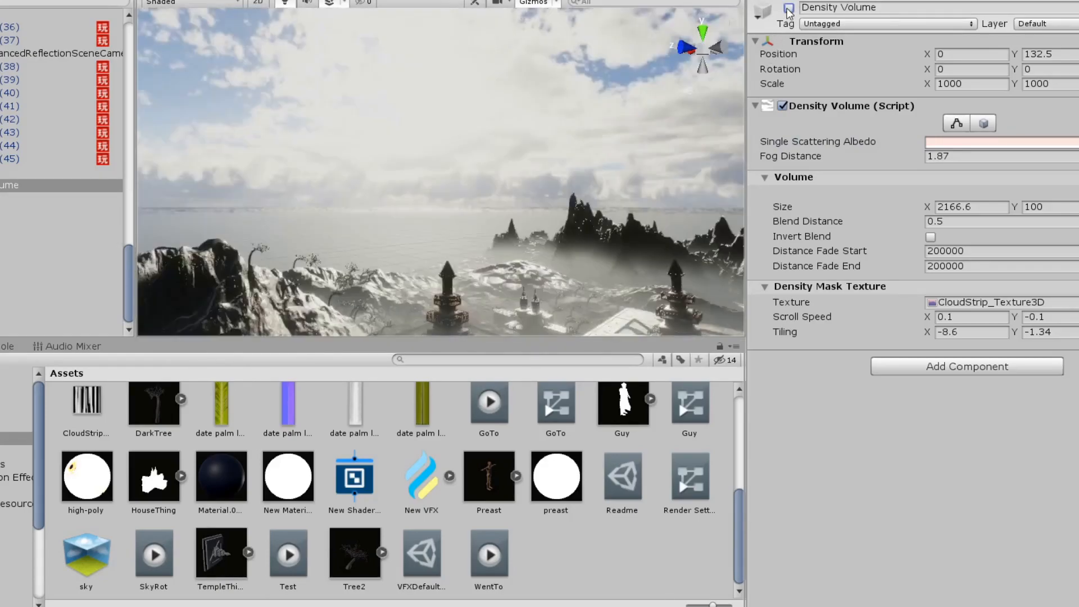
click(58, 198)
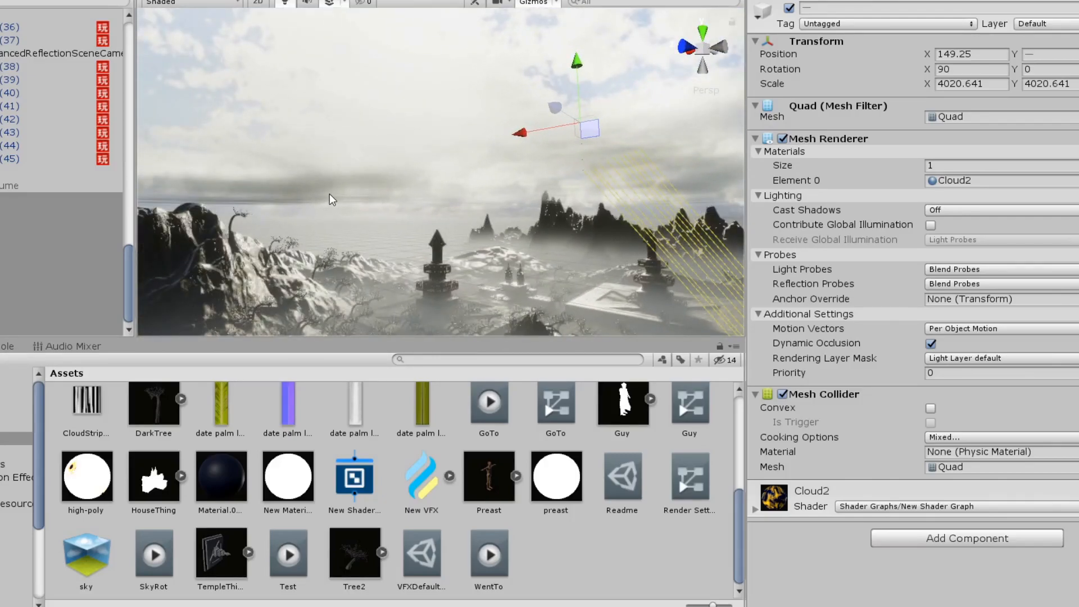
click(31, 185)
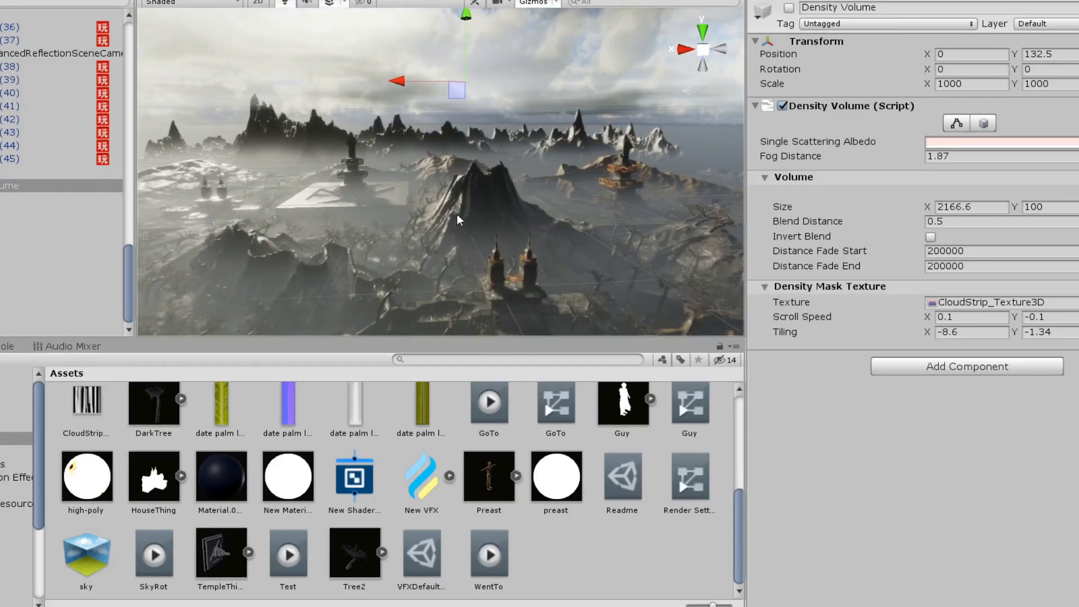
click(10, 106)
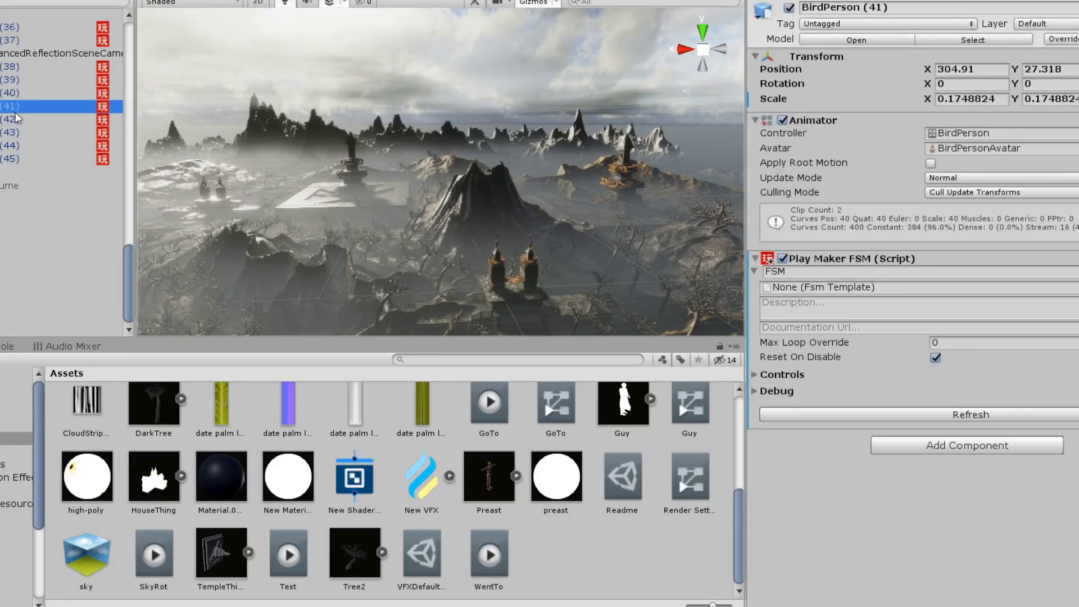
mouse_move(482, 193)
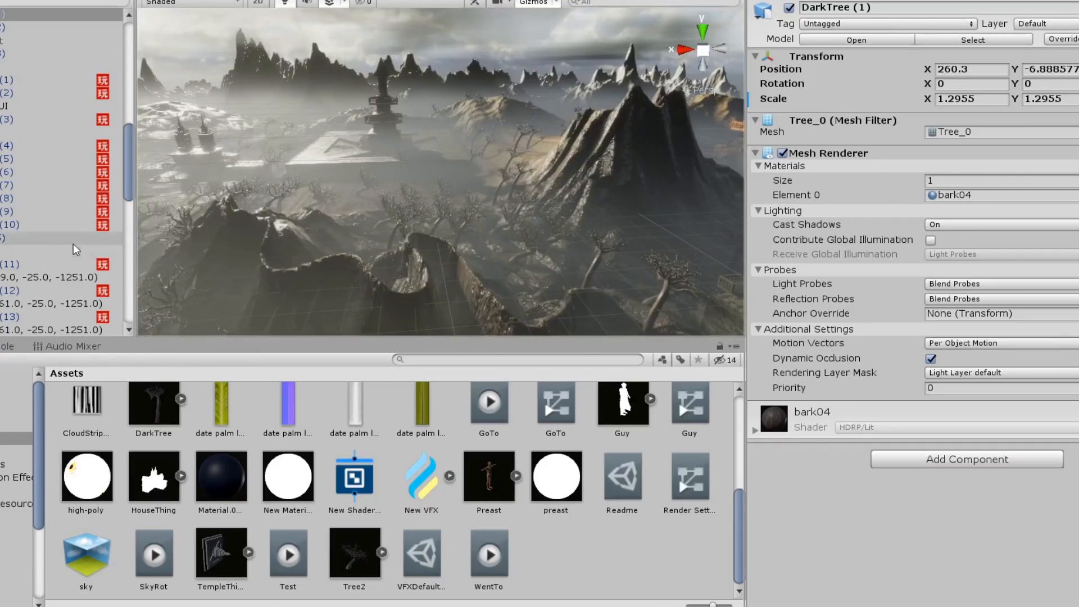
Step: Select BirdPerson (7) and move the view toward the priest on the balcony
click(56, 186)
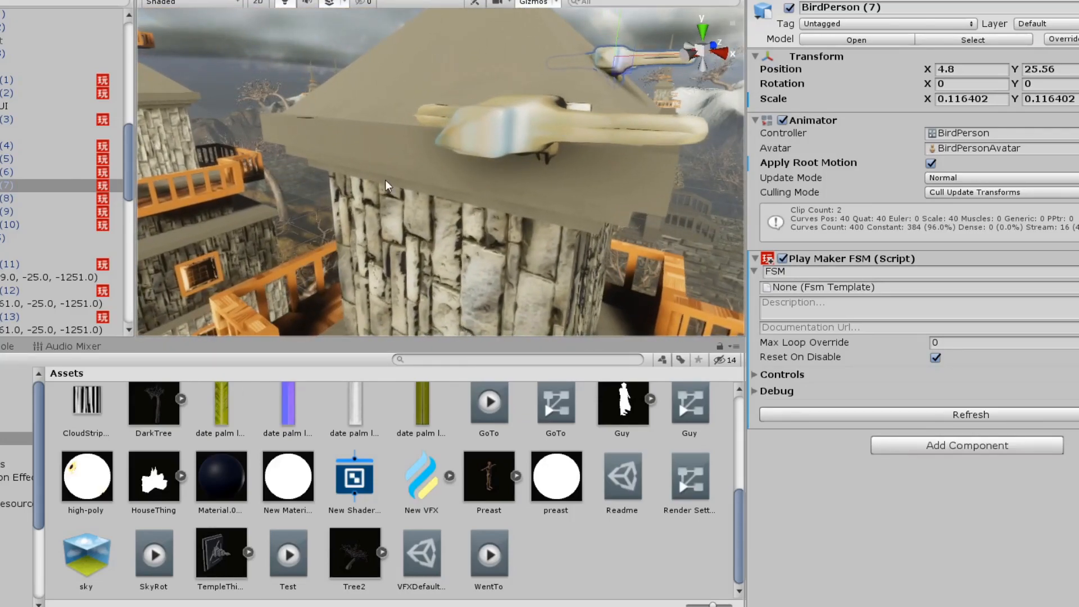
drag(386, 185, 354, 159)
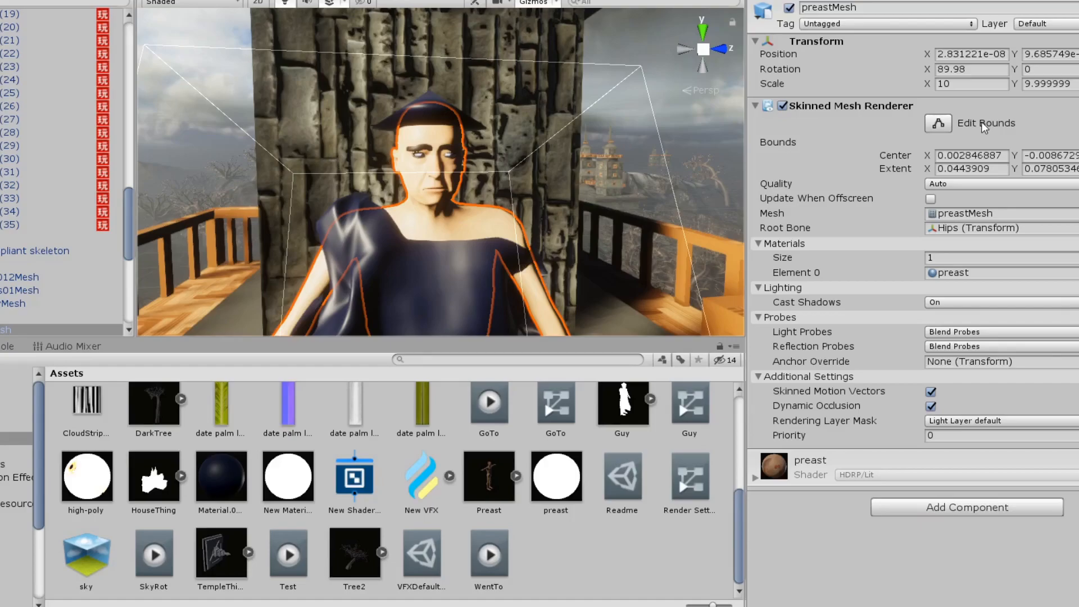
Step: Expand the preast material and scroll through its HDRP/Lit surface options and inputs
click(755, 475)
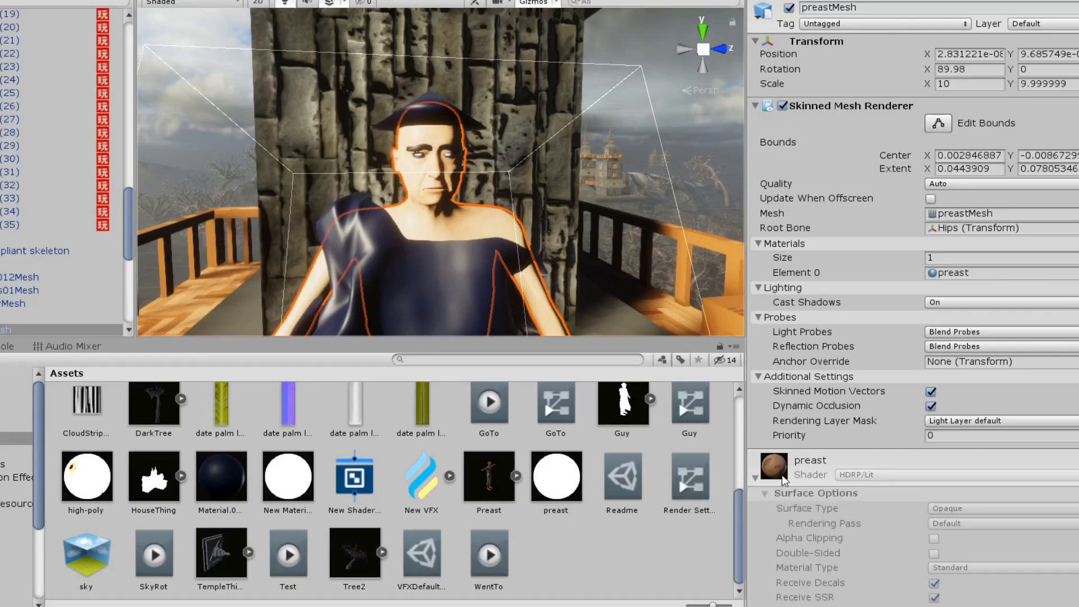
scroll(down, 3)
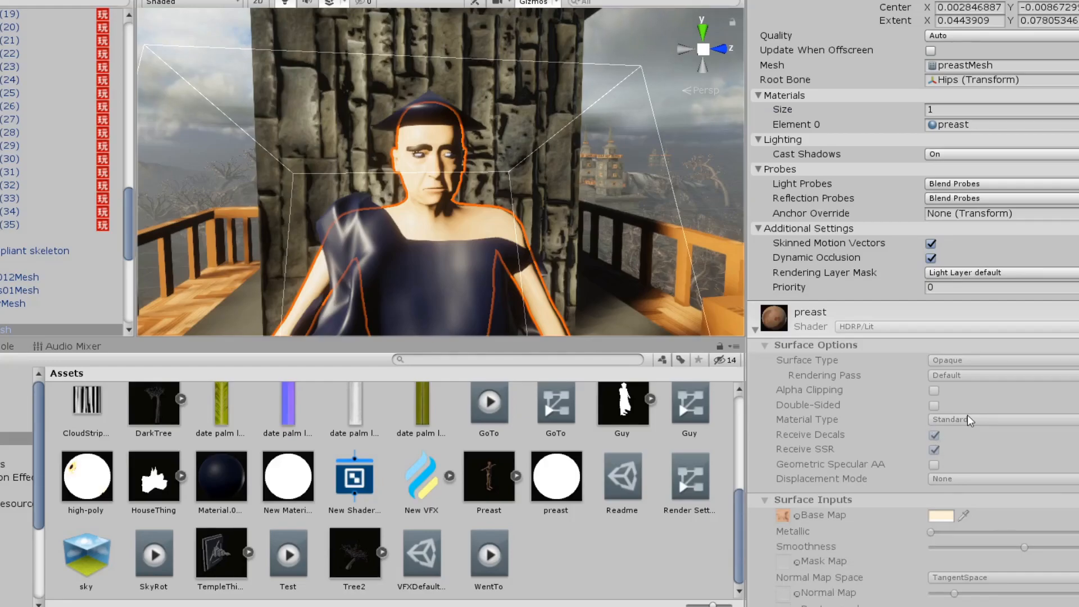
scroll(up, 3)
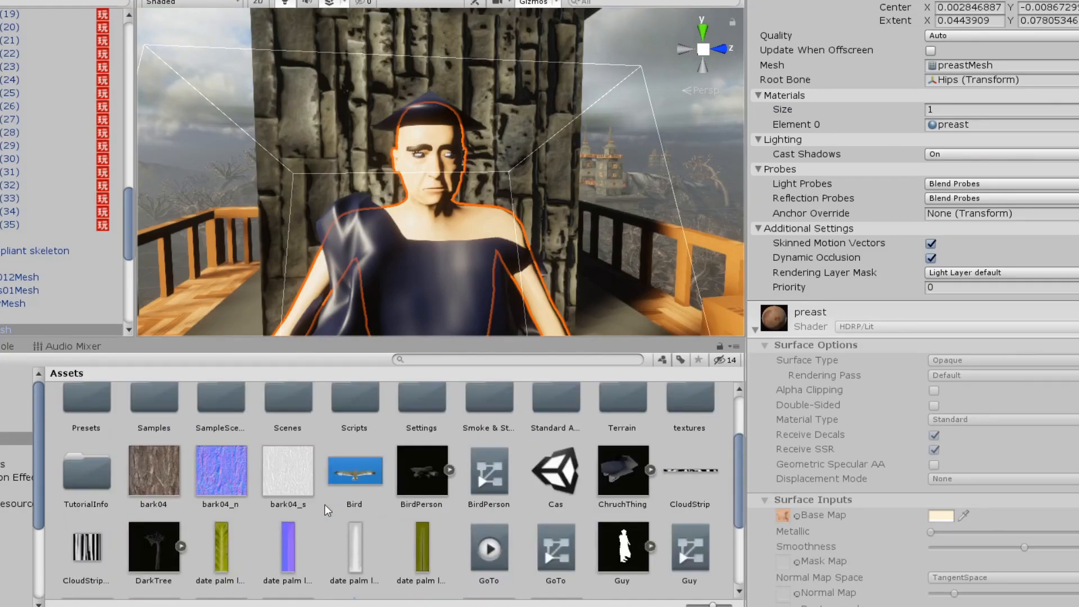
scroll(down, 3)
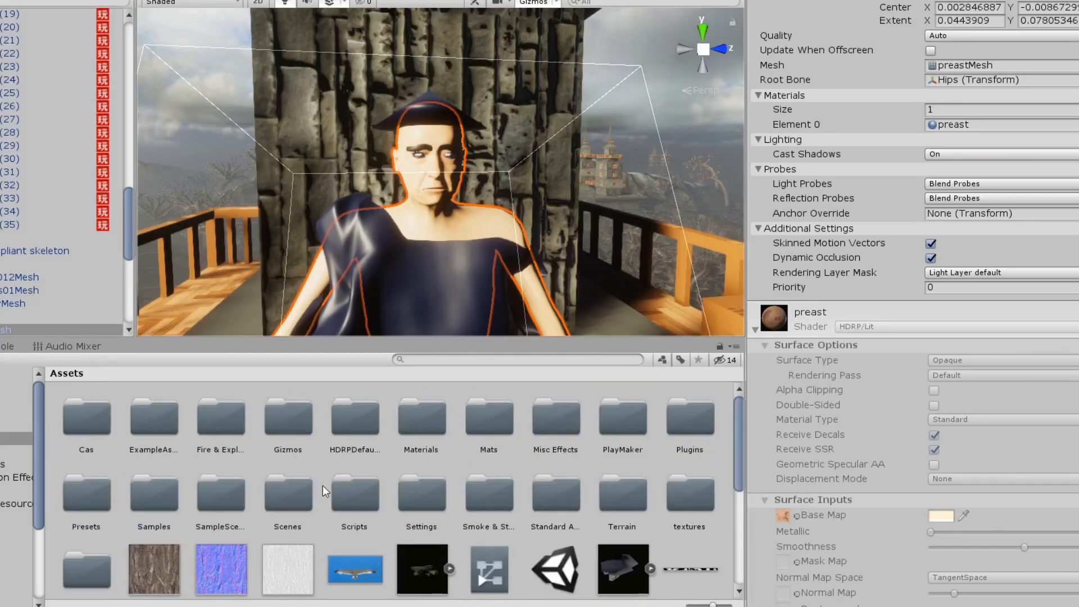
mouse_move(393, 463)
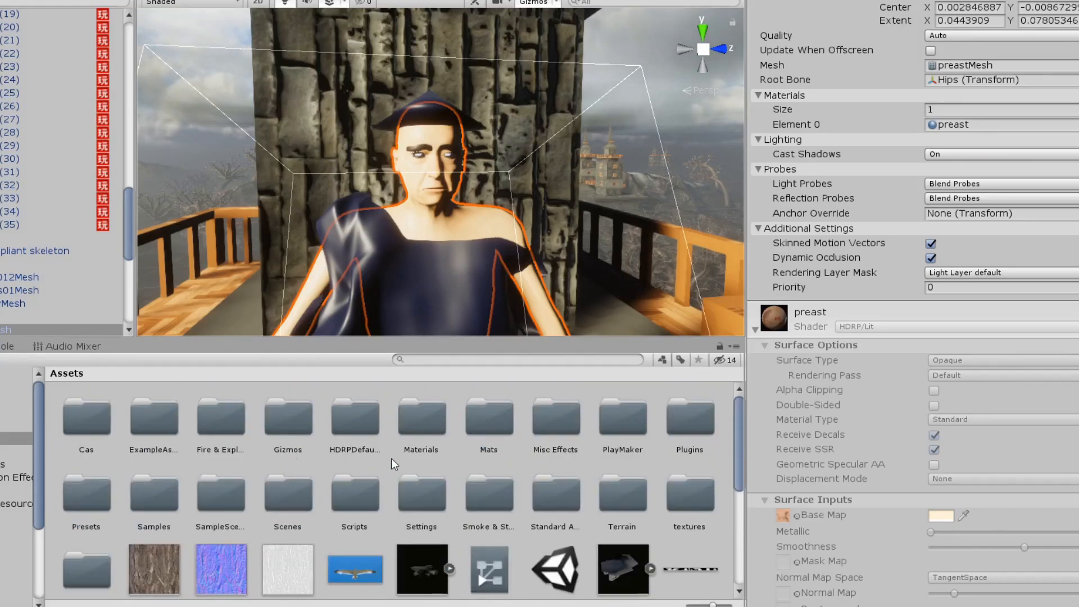
scroll(down, 3)
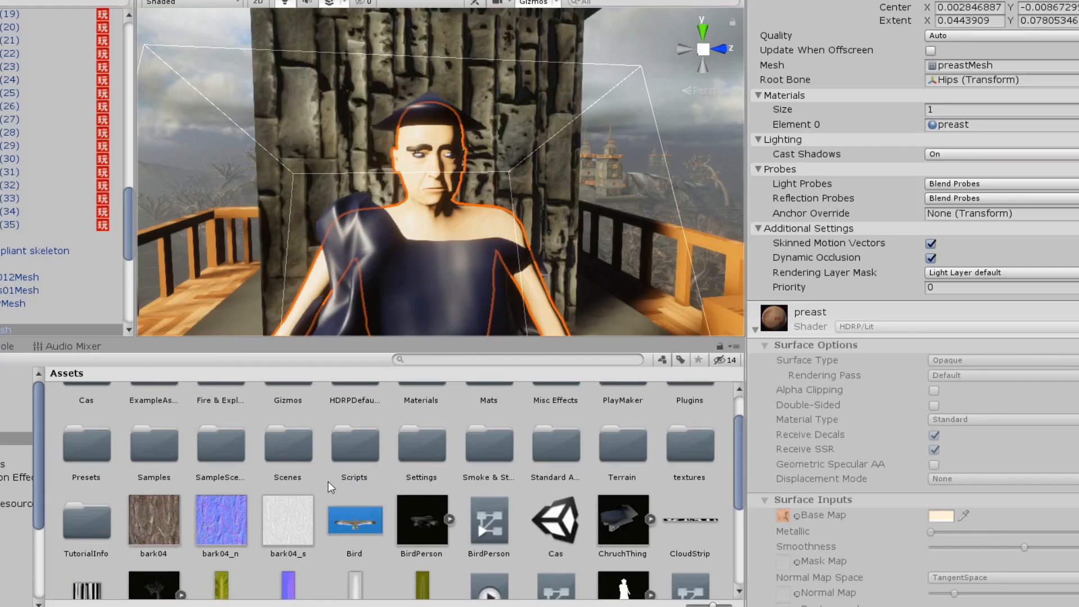
Step: Open the textures folder, preview the teeth and middle-aged skin textures, then return to Assets
click(688, 444)
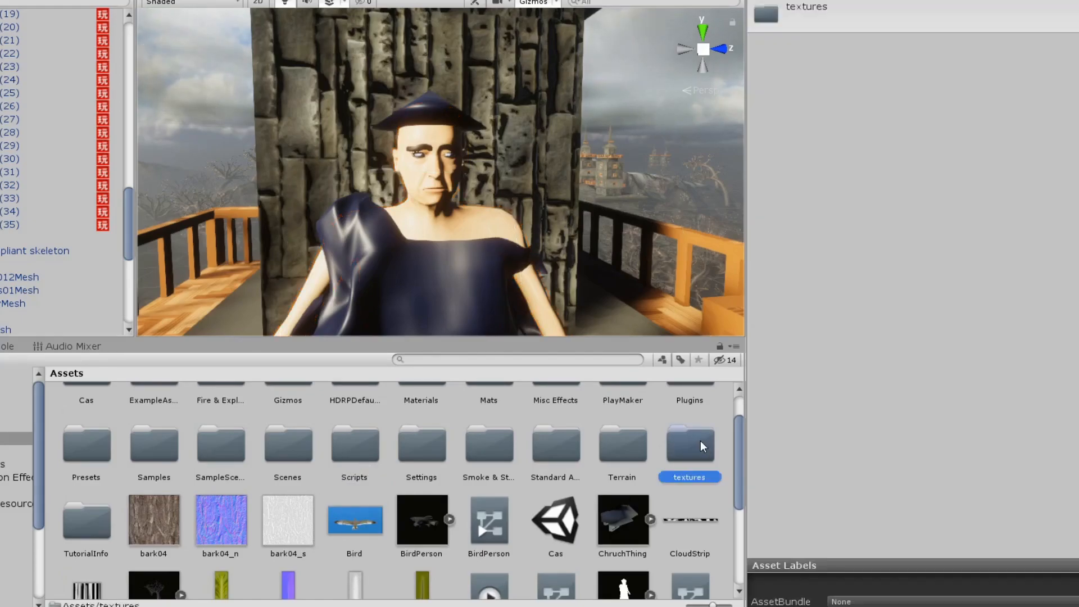
double_click(689, 443)
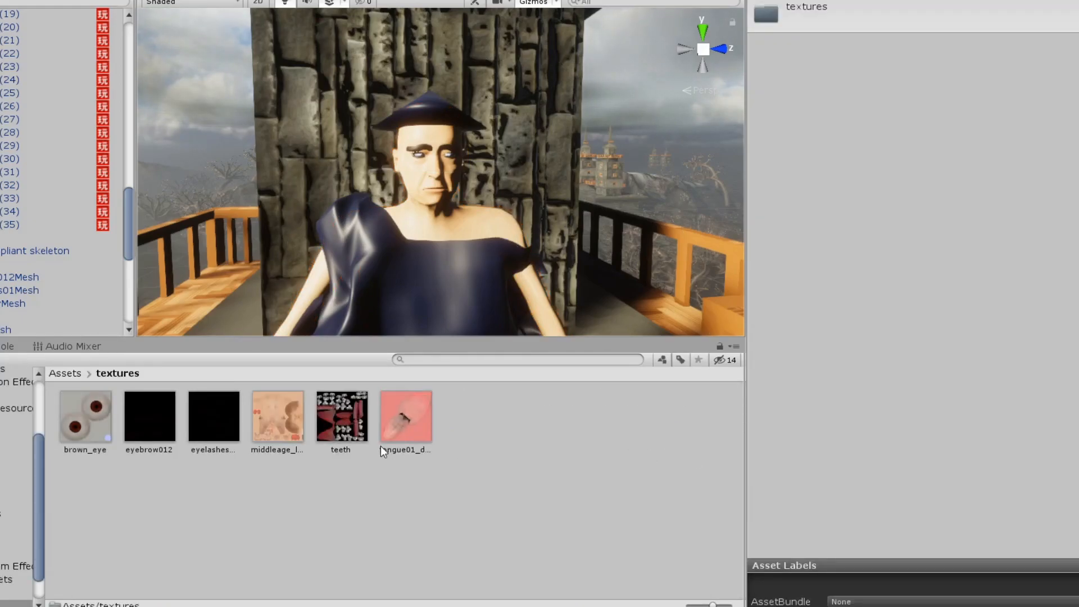
click(340, 416)
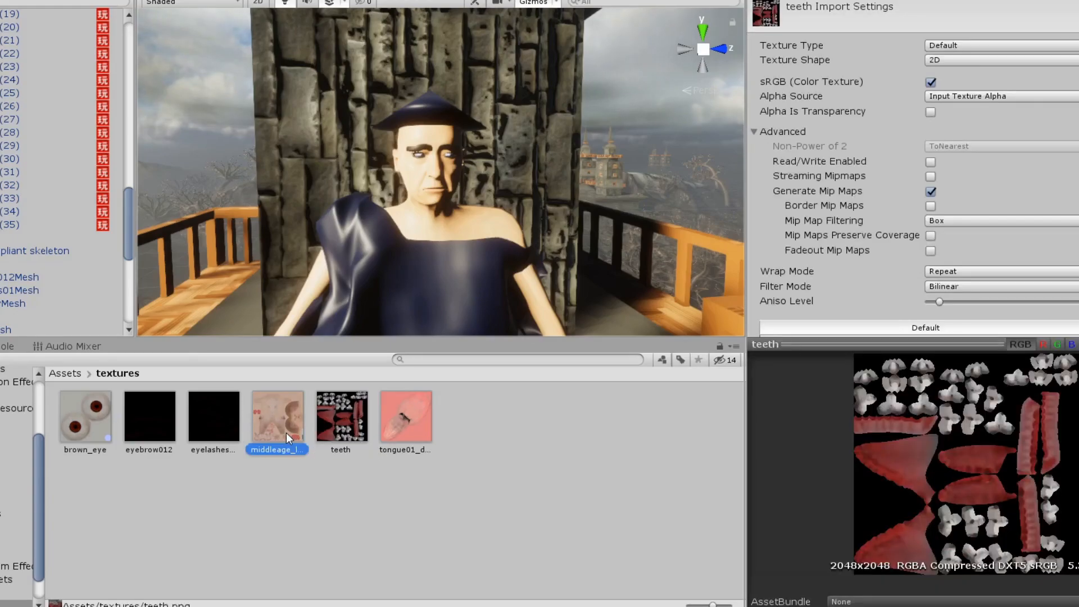
click(277, 416)
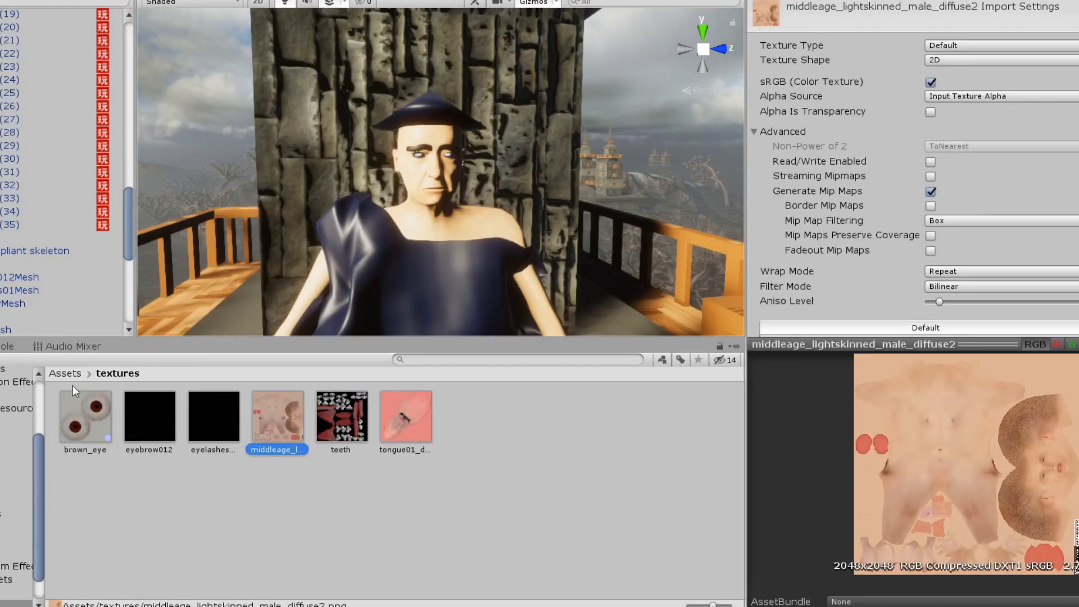
click(64, 373)
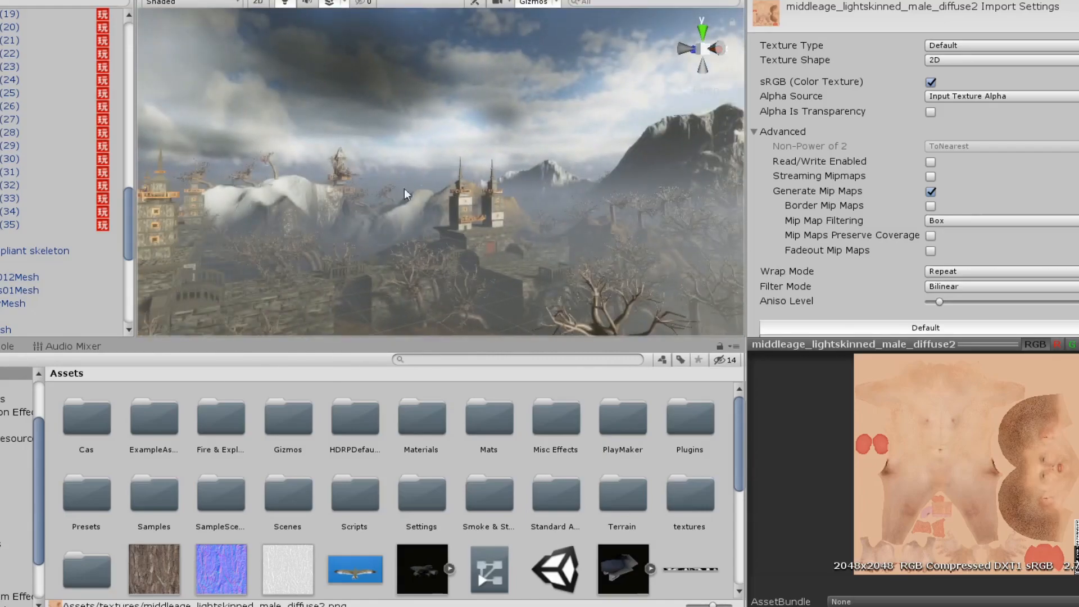
Step: Fly the Scene view toward the foggy temple area with sunbeams
drag(404, 193, 420, 220)
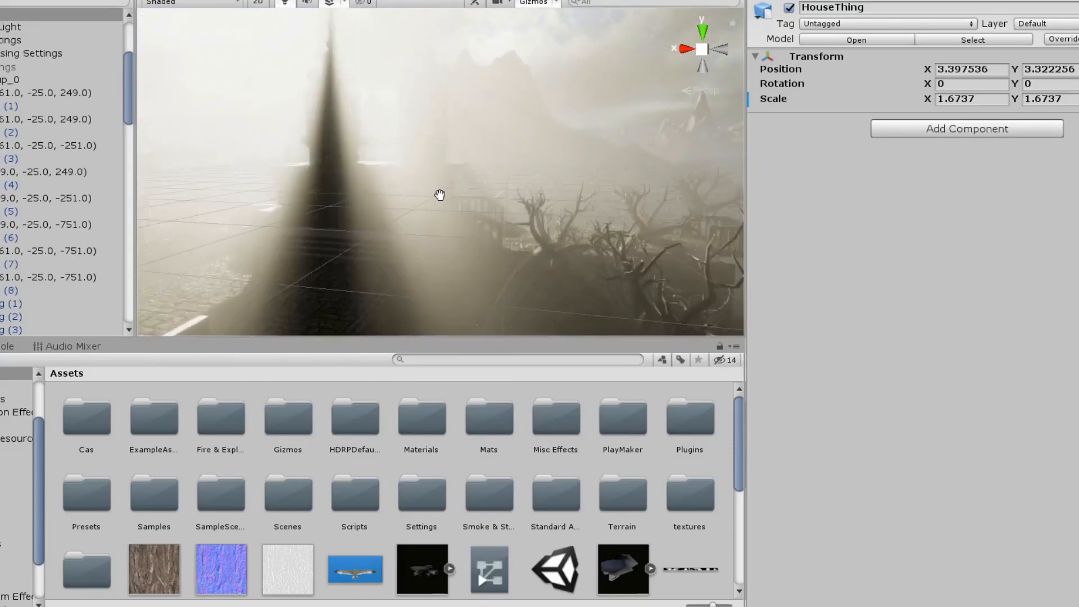
Step: Tour the twin temple towers, walkway and foggy mountain with flythrough camera moves
drag(439, 193, 368, 153)
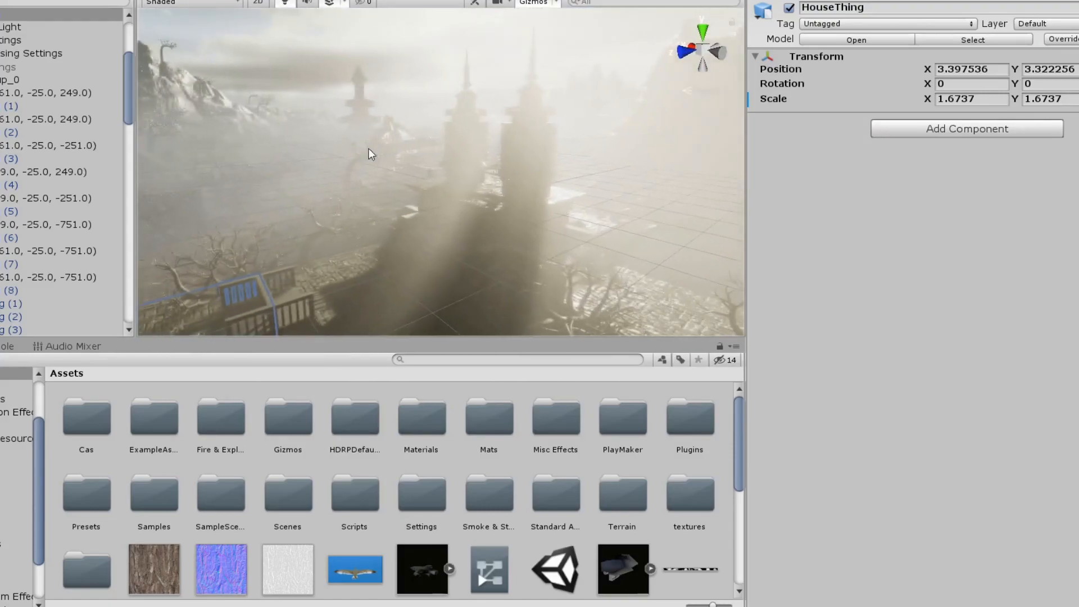
drag(371, 153, 437, 158)
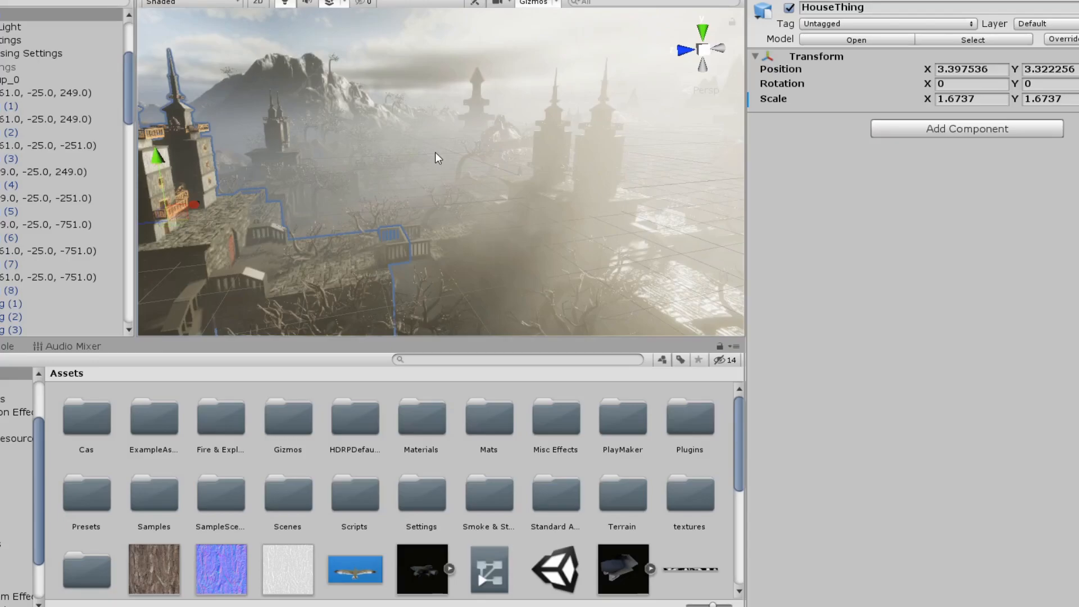
drag(433, 159, 380, 182)
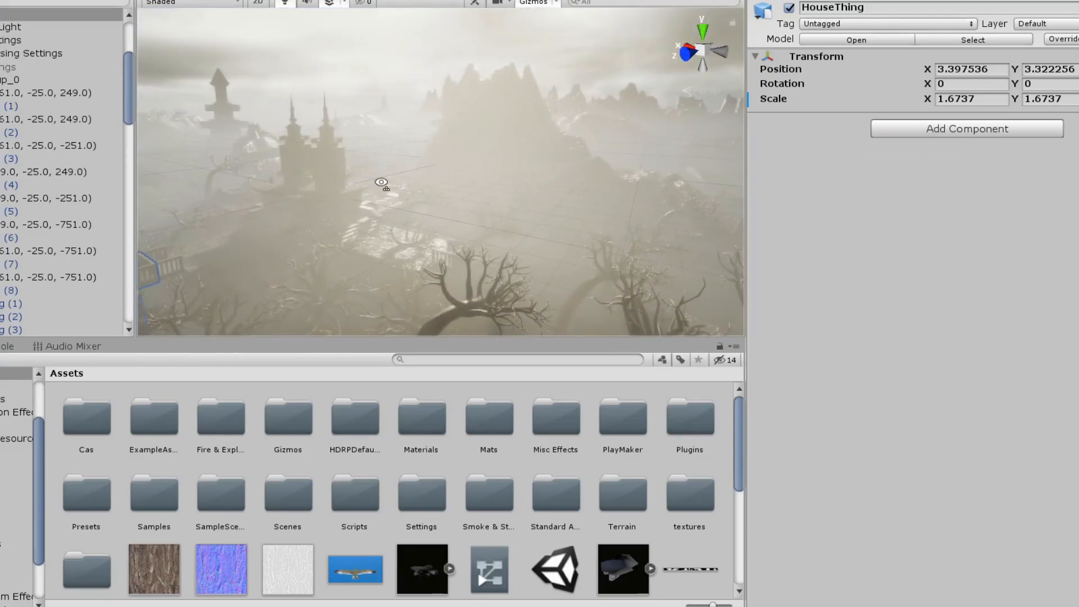
drag(380, 182, 418, 223)
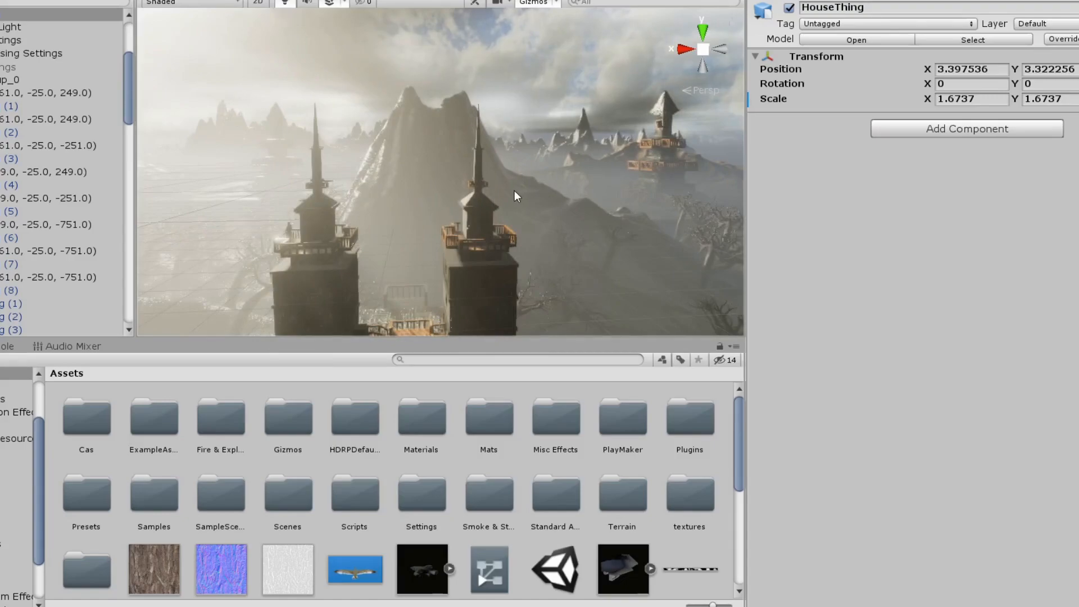
mouse_move(465, 211)
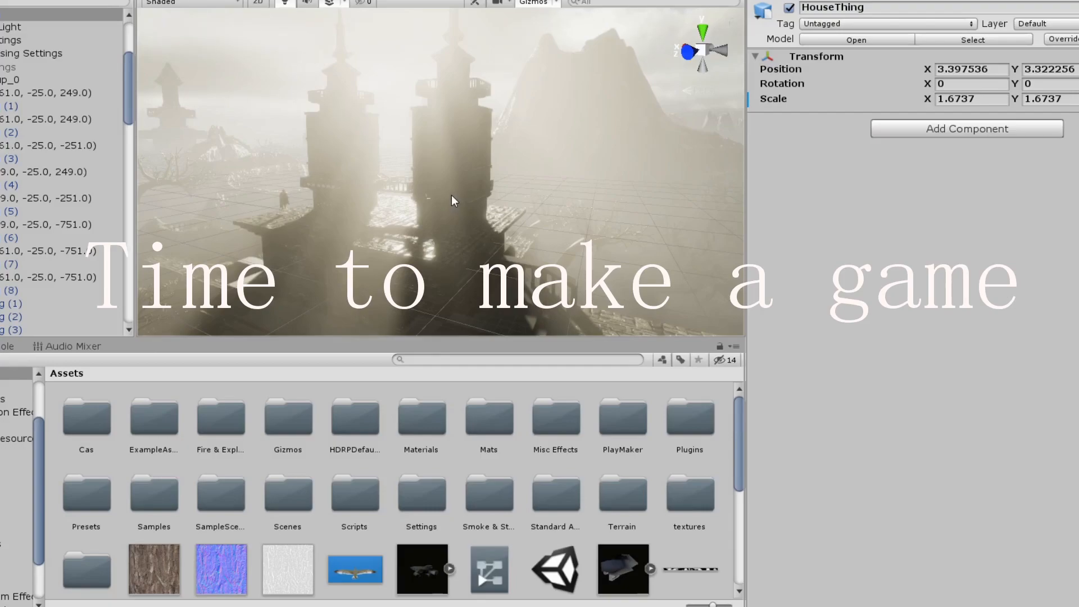
mouse_move(500, 193)
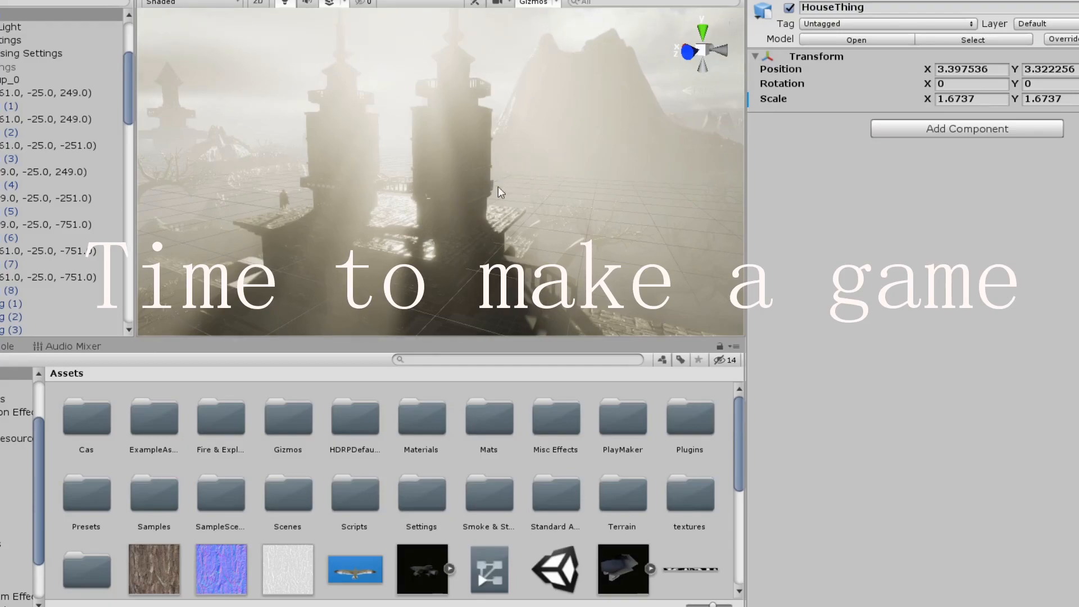